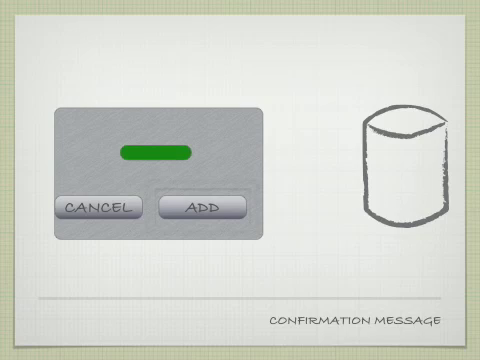
left_click(200, 208)
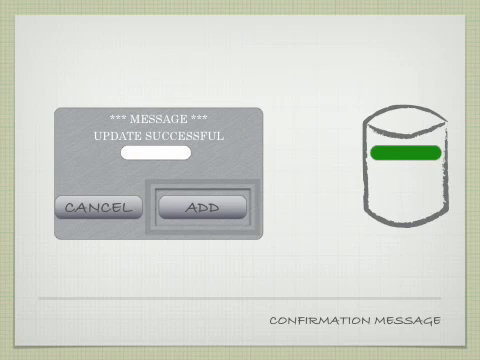